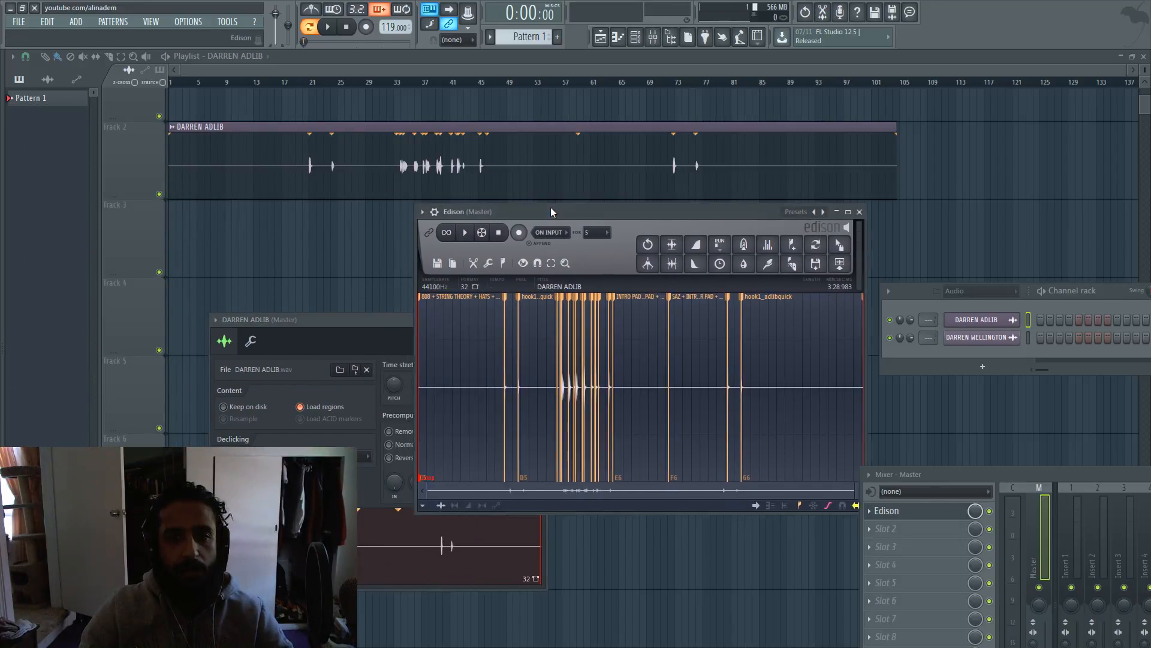
Step: Dismiss the Edison and DARREN ADLIB channel settings windows to reveal the playlist clip
left_click_drag(551, 212, 633, 216)
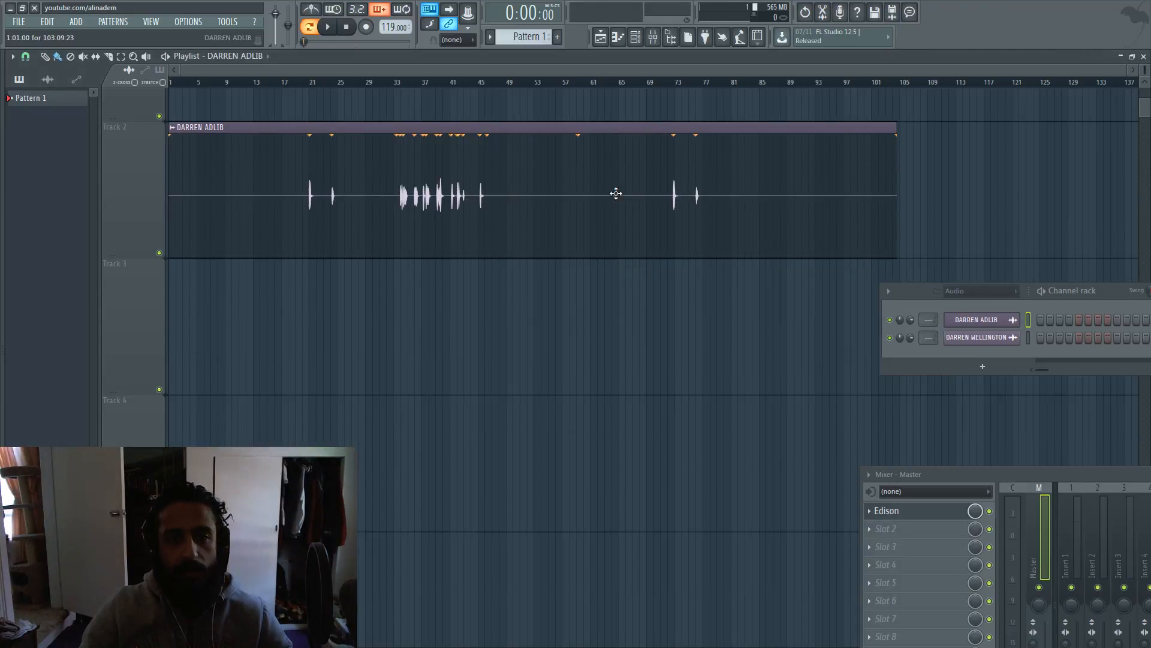
mouse_move(540, 167)
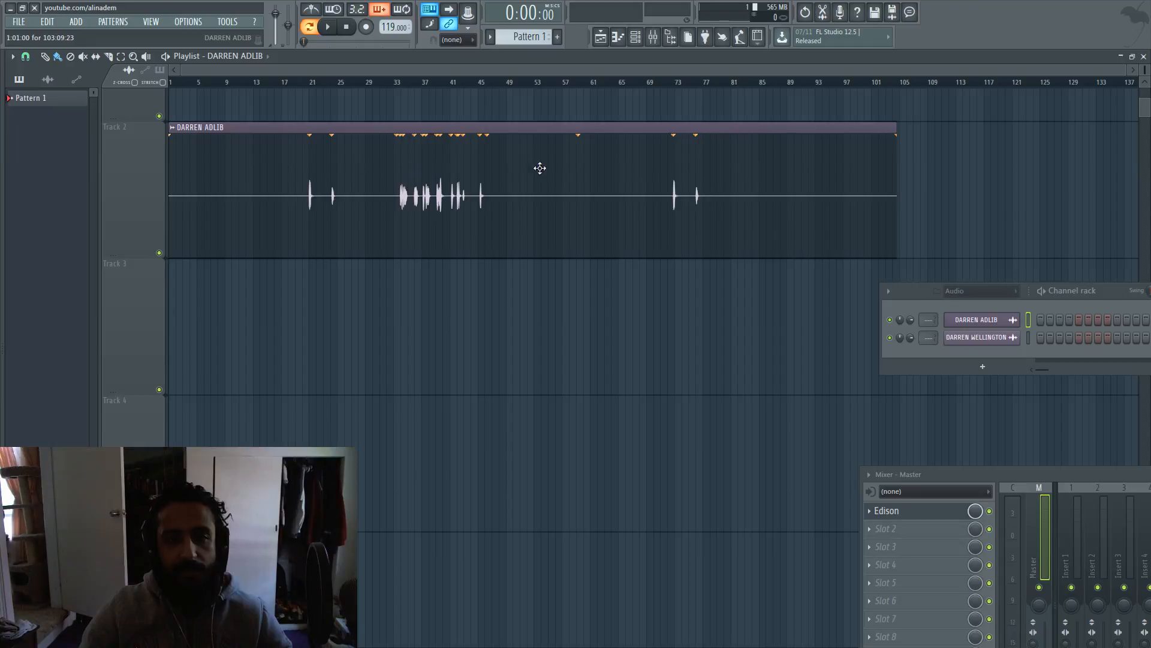
mouse_move(493, 186)
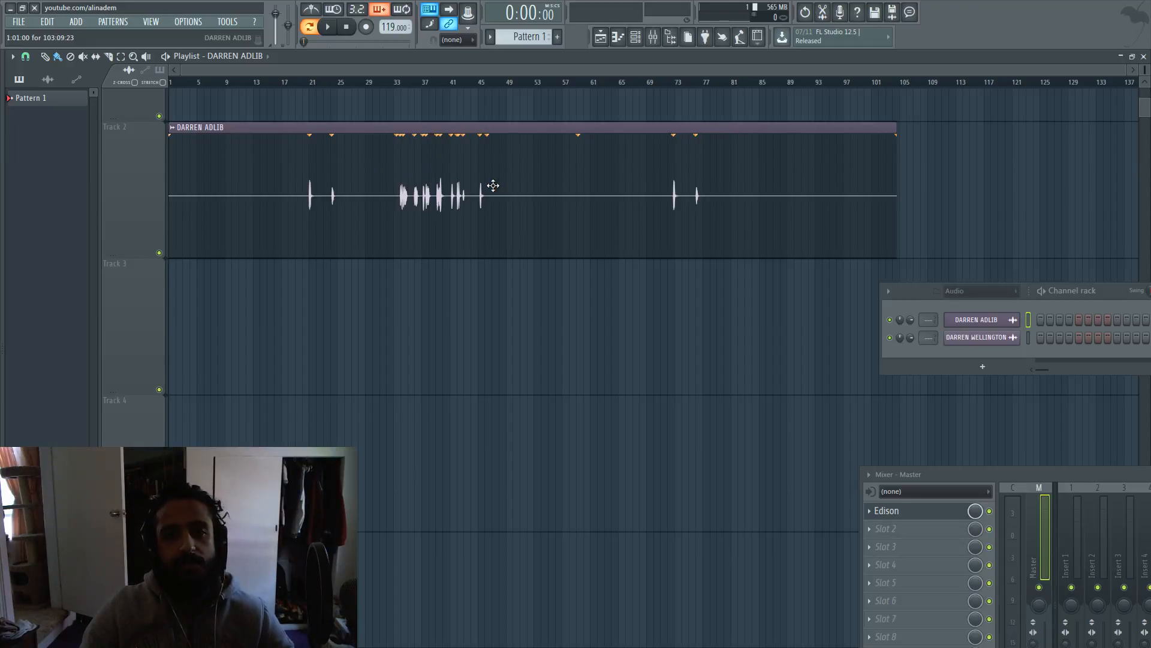
mouse_move(492, 173)
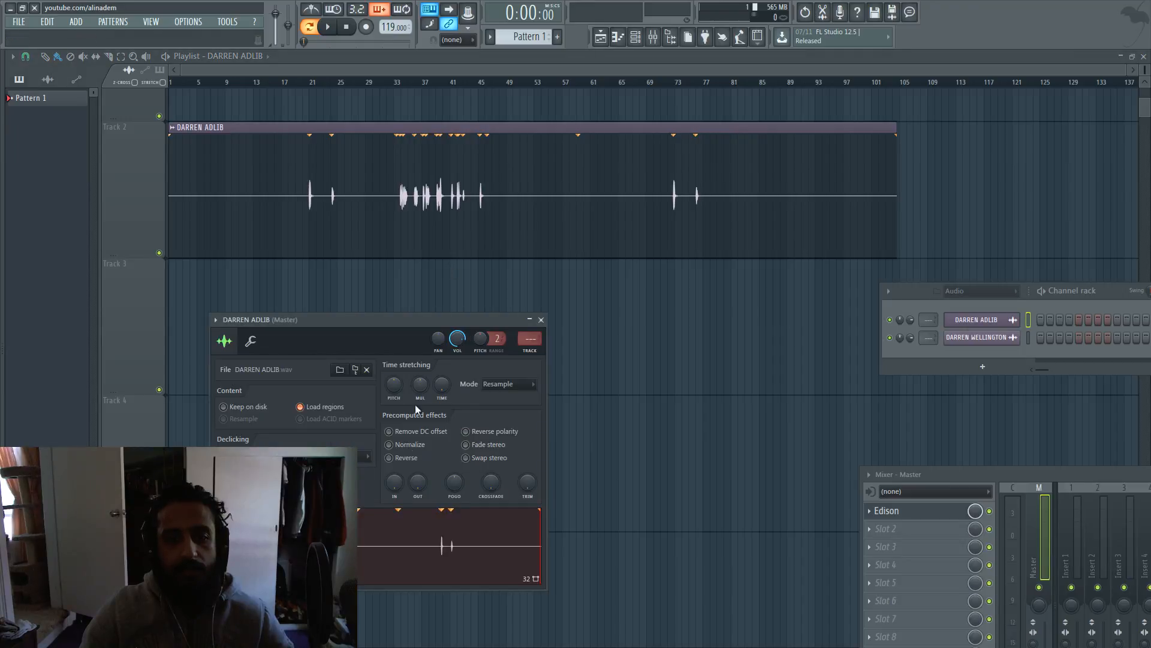
Step: Open the DARREN ADLIB sample in Edison, clear its region markers, and return it as DARREN ADLIB_2
right_click(450, 547)
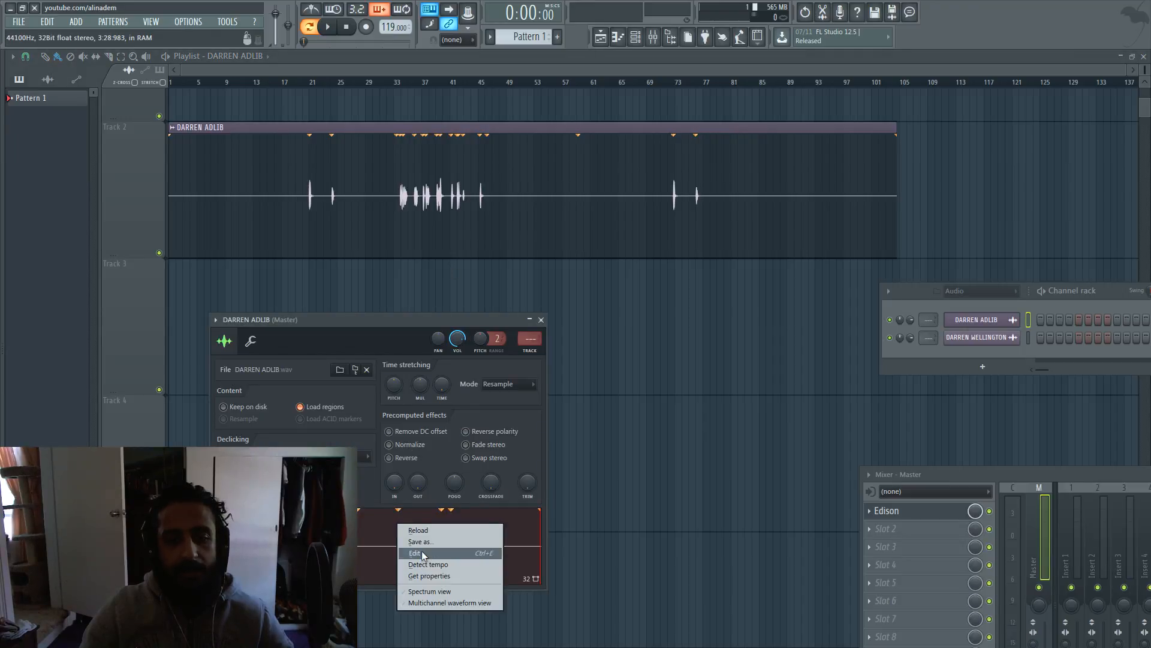
left_click(416, 552)
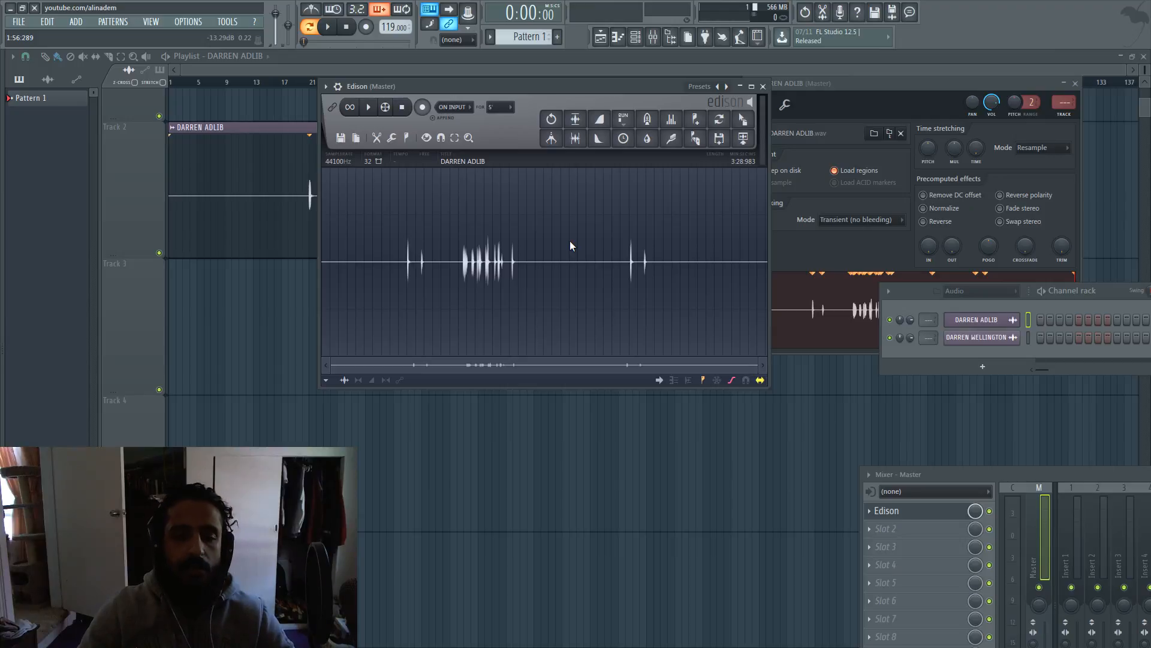
key("ctrl+shift+delete")
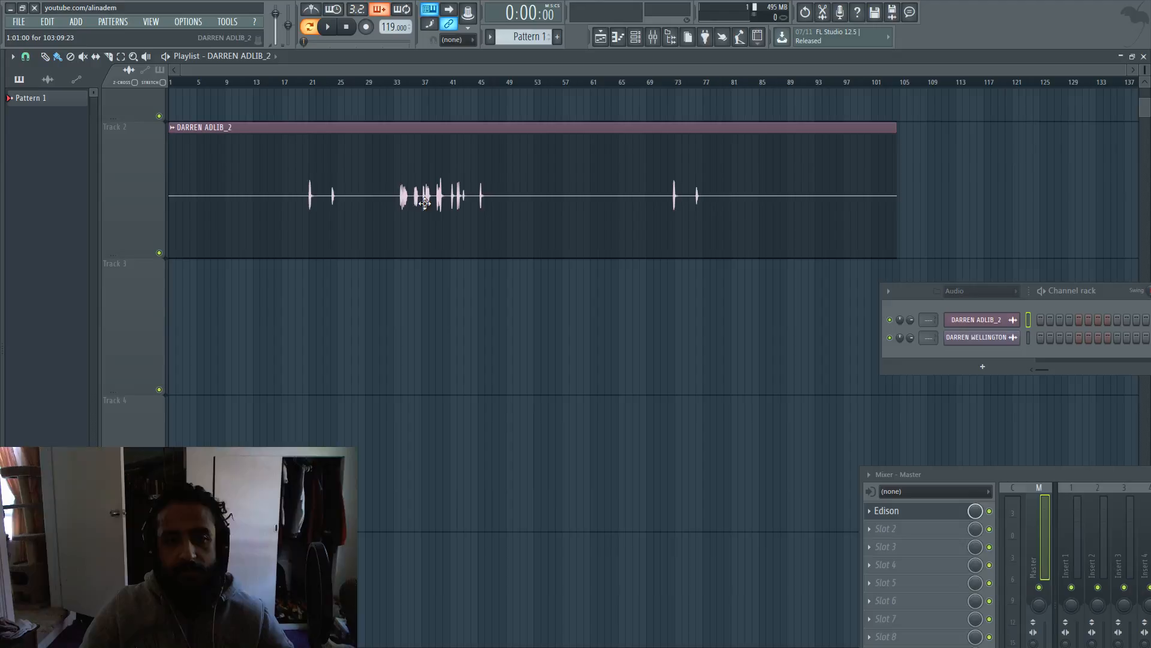
mouse_move(409, 249)
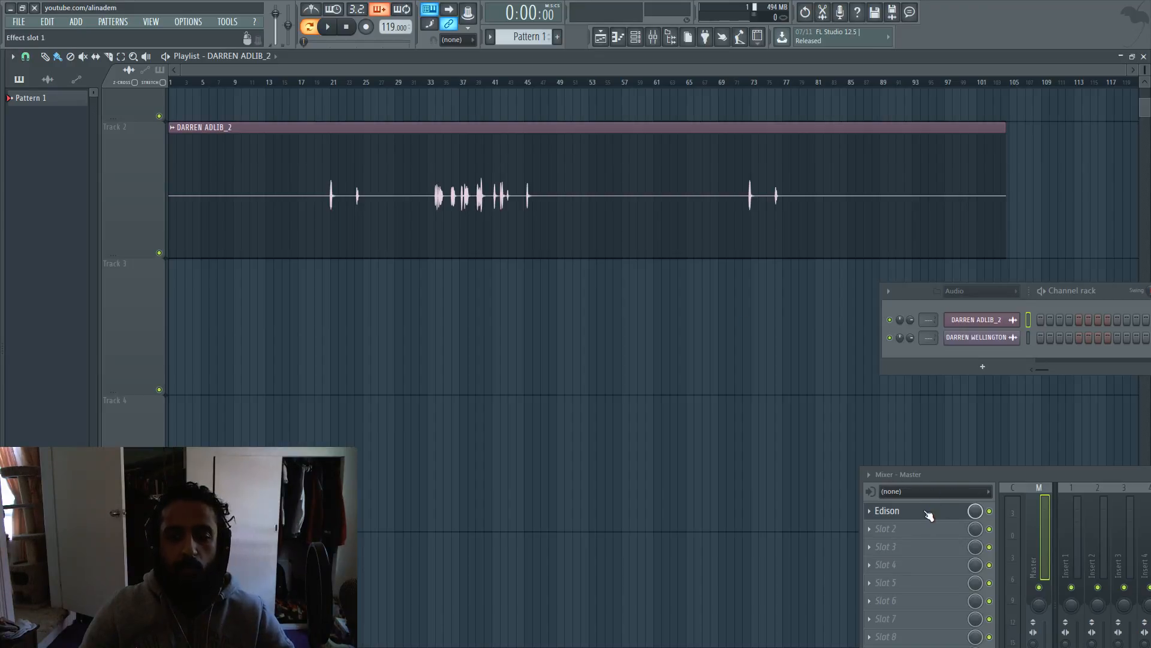
Step: In Edison, delete the hook1_adlibquick marker and drag the audio into the playlist as DARREN ADLIB_3
left_click(887, 510)
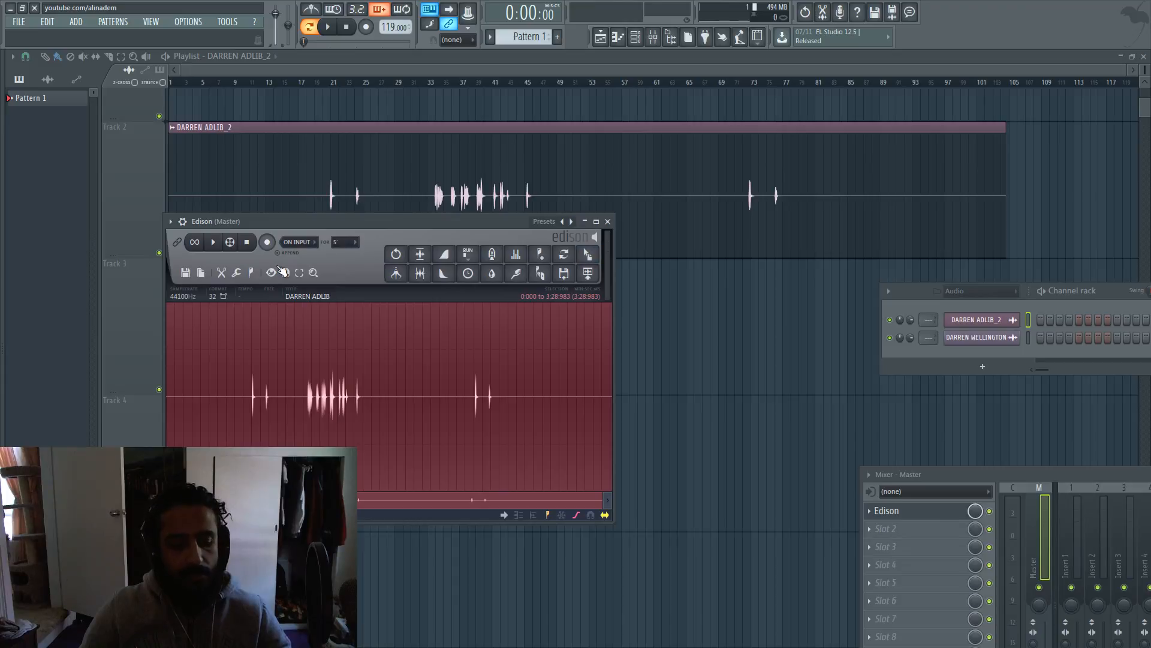
key("ctrl+alt+z")
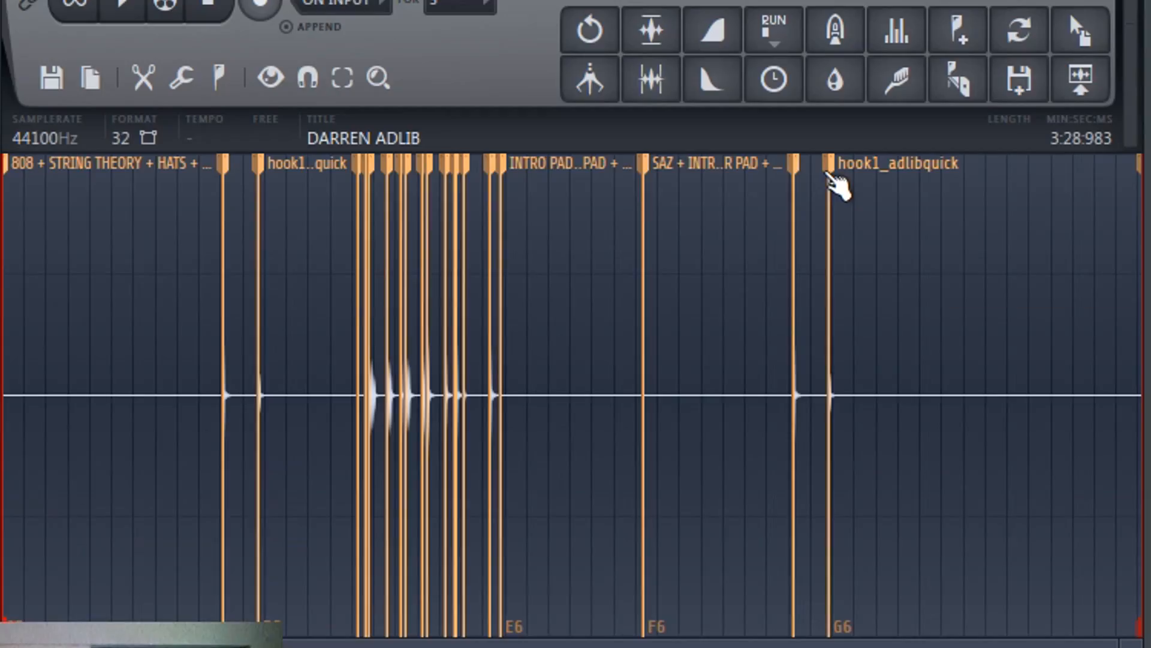
right_click(830, 163)
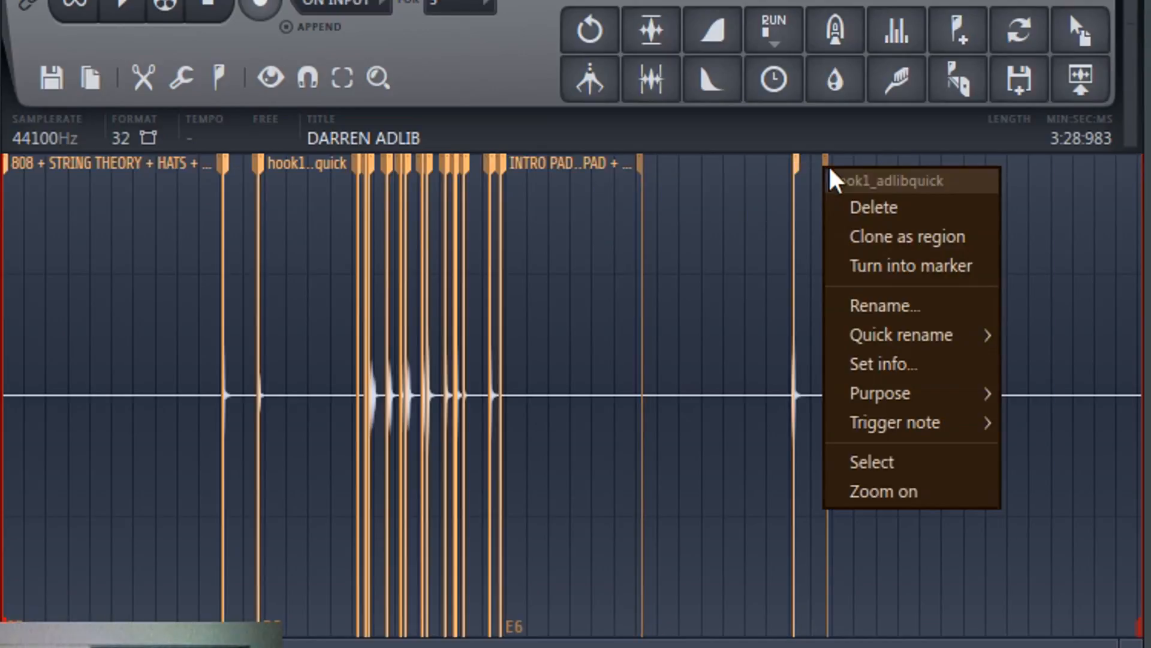
left_click(872, 206)
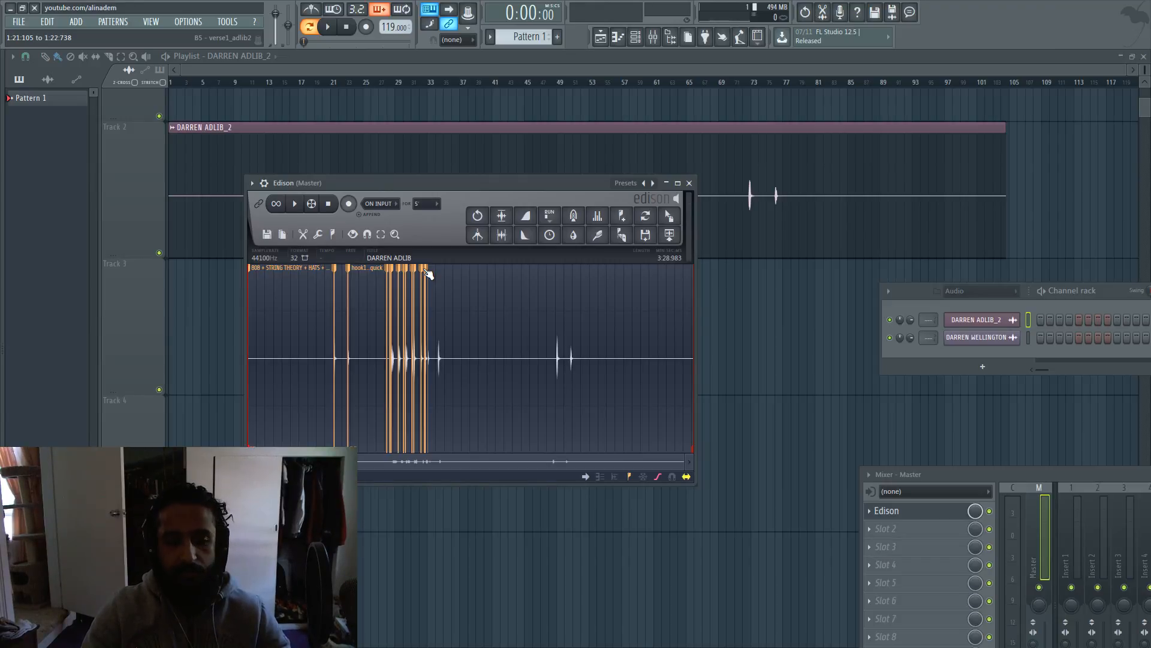
left_click_drag(425, 271, 709, 199)
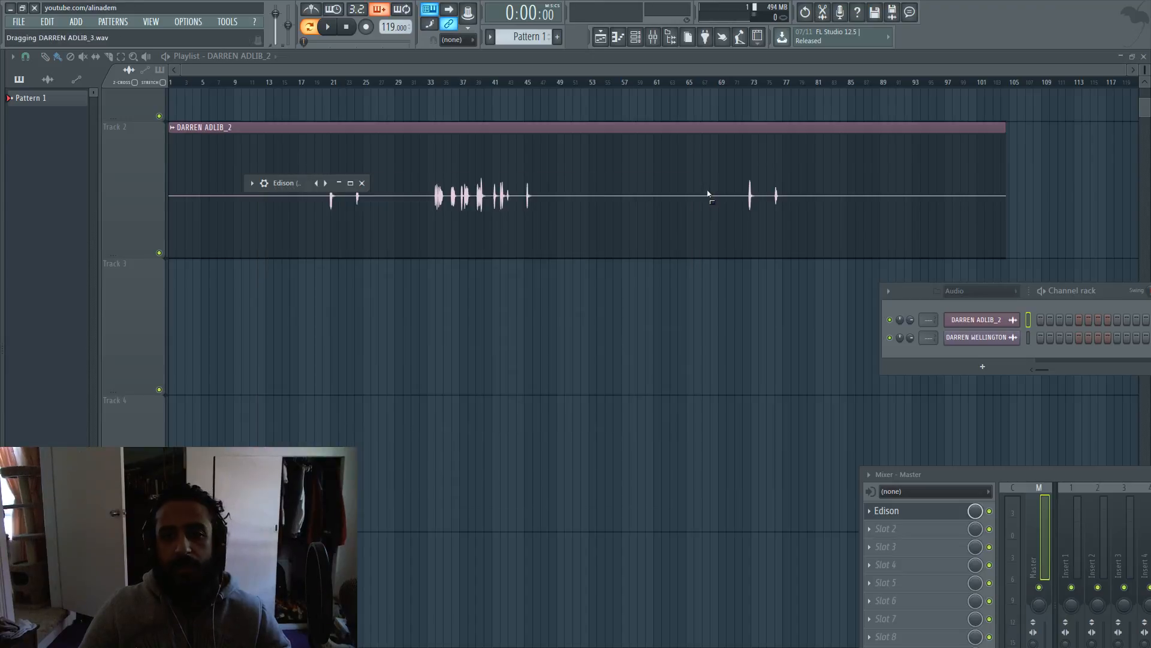